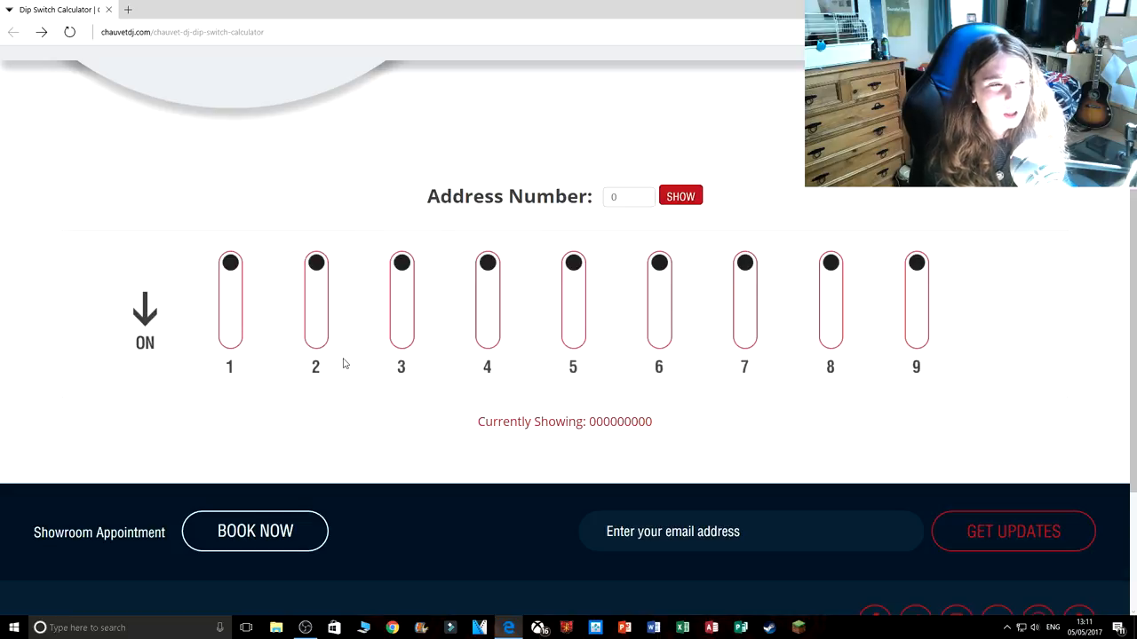
{"action": "mouse_move", "coordinate": [434, 423]}
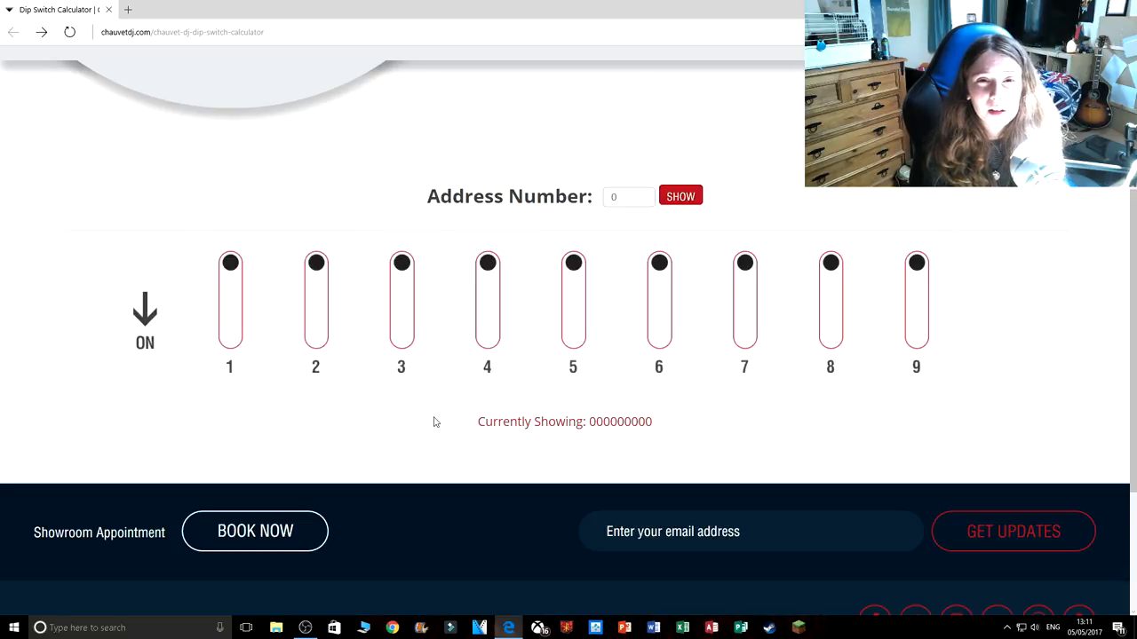
{"action": "mouse_move", "coordinate": [540, 412]}
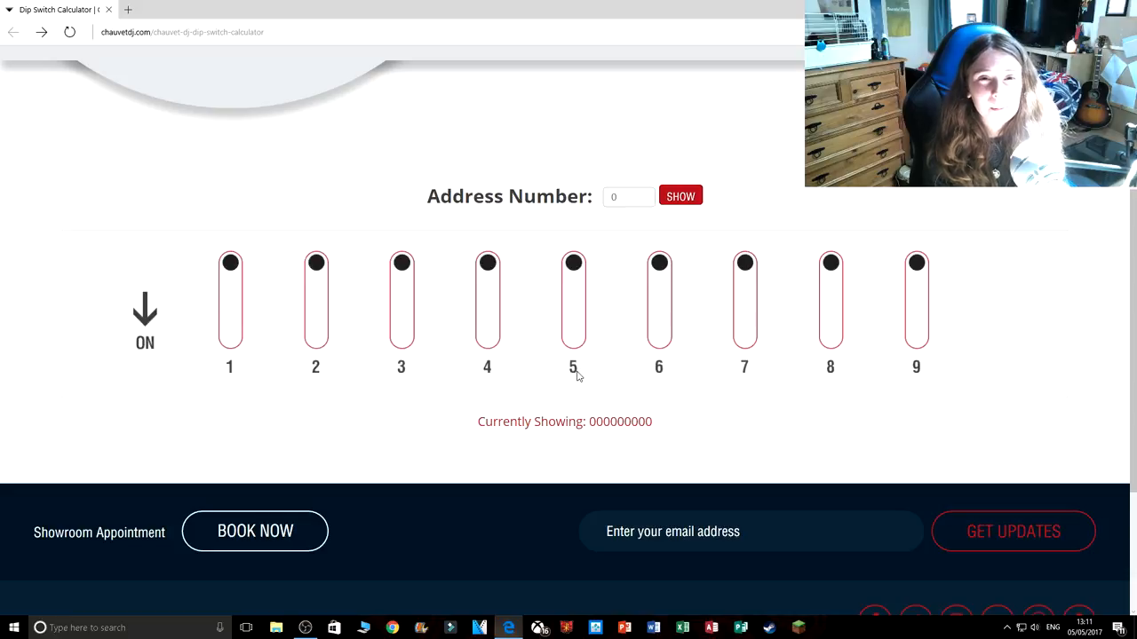
{"action": "mouse_move", "coordinate": [730, 342]}
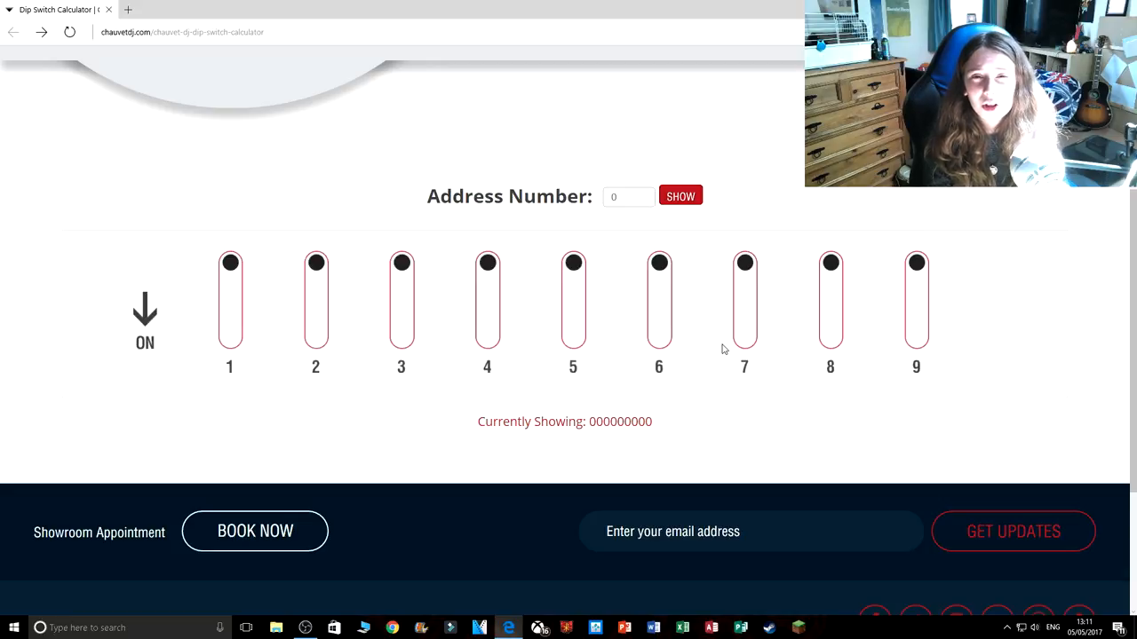
{"action": "mouse_move", "coordinate": [520, 206]}
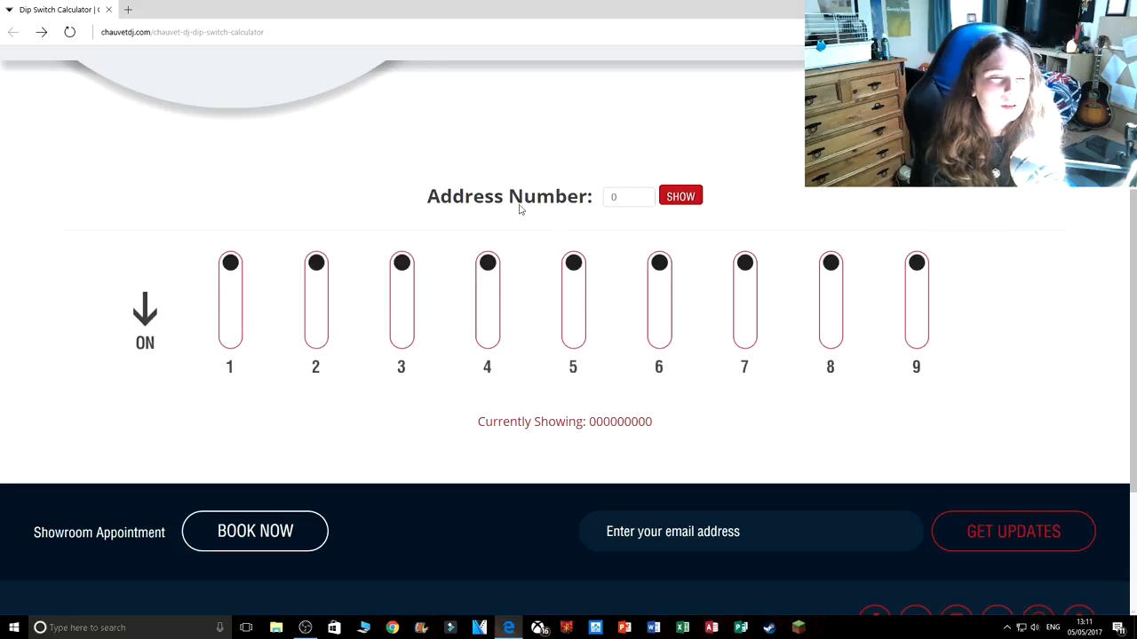
{"action": "mouse_move", "coordinate": [190, 98]}
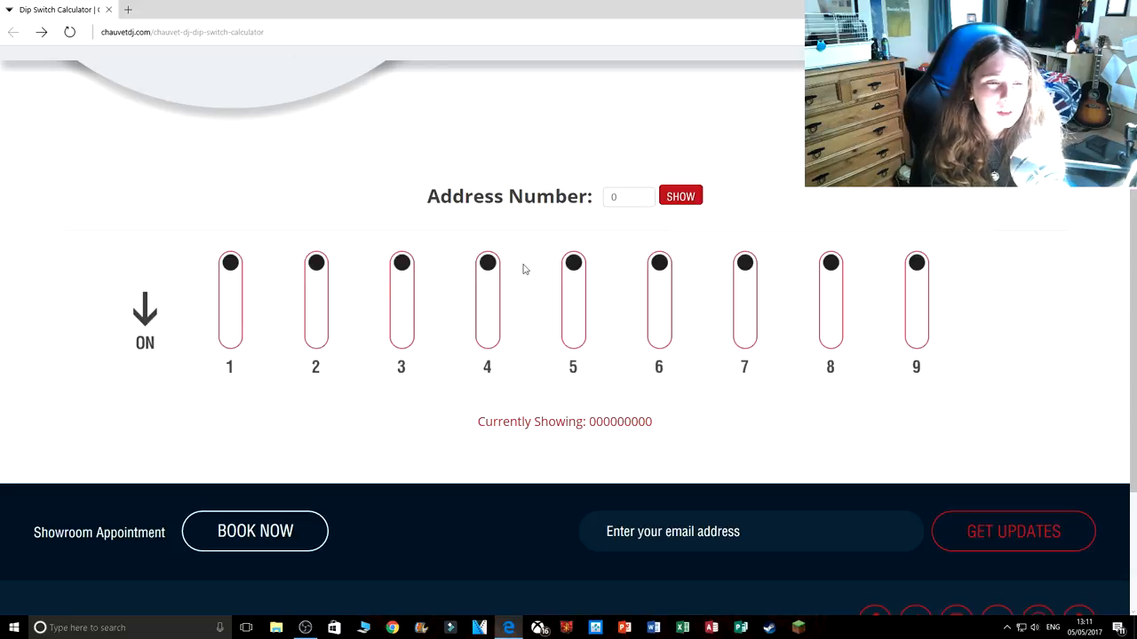
Enter address 999, show it, and accept the 'Input out of range' warning leaving 000000000.
{"action": "left_click", "coordinate": [629, 195]}
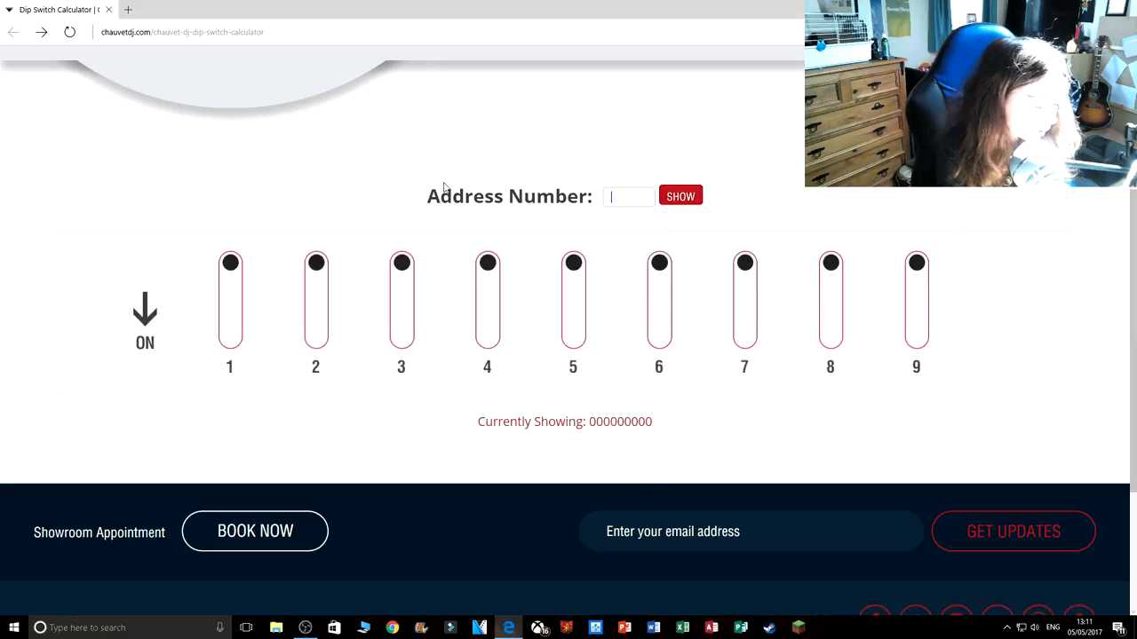
{"action": "type", "text": "999"}
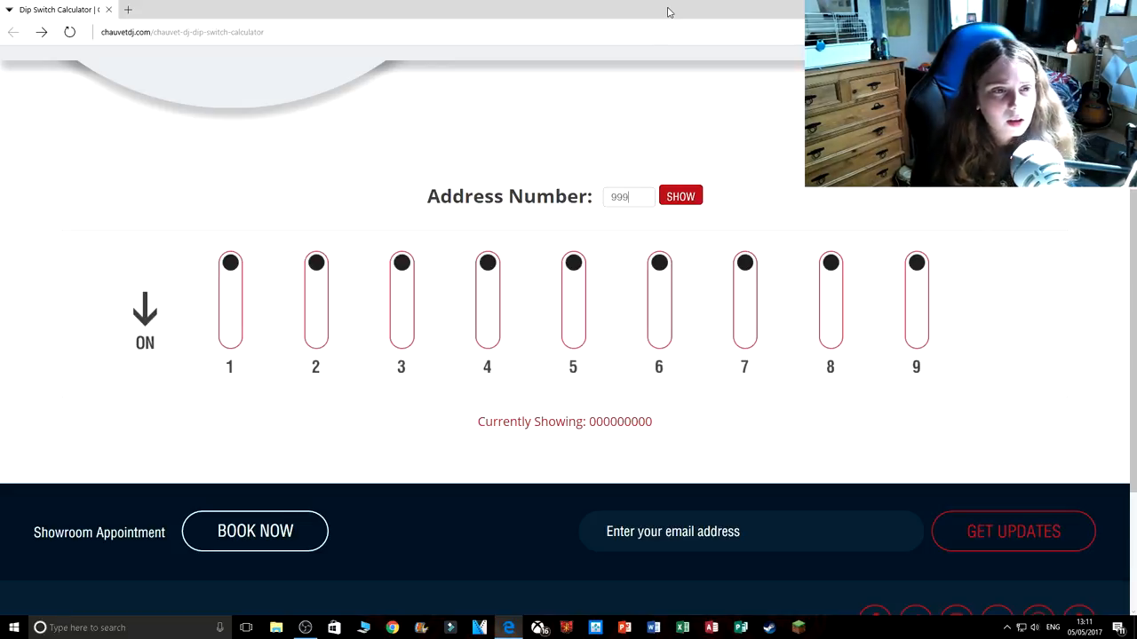
{"action": "left_click", "coordinate": [680, 195]}
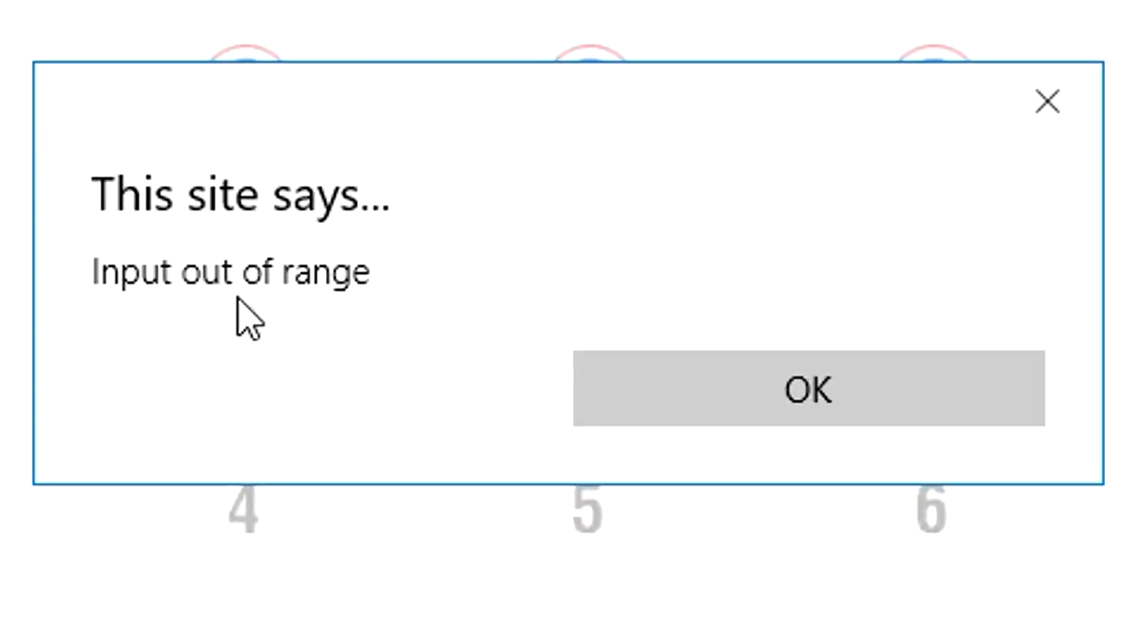
{"action": "mouse_move", "coordinate": [551, 418]}
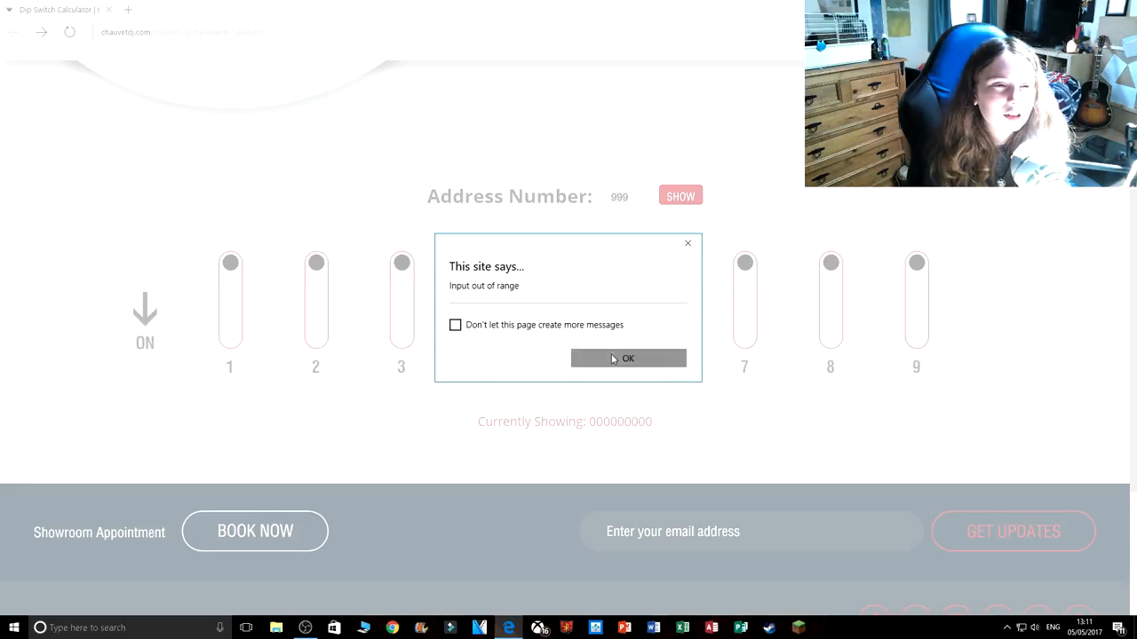
{"action": "left_click", "coordinate": [629, 358]}
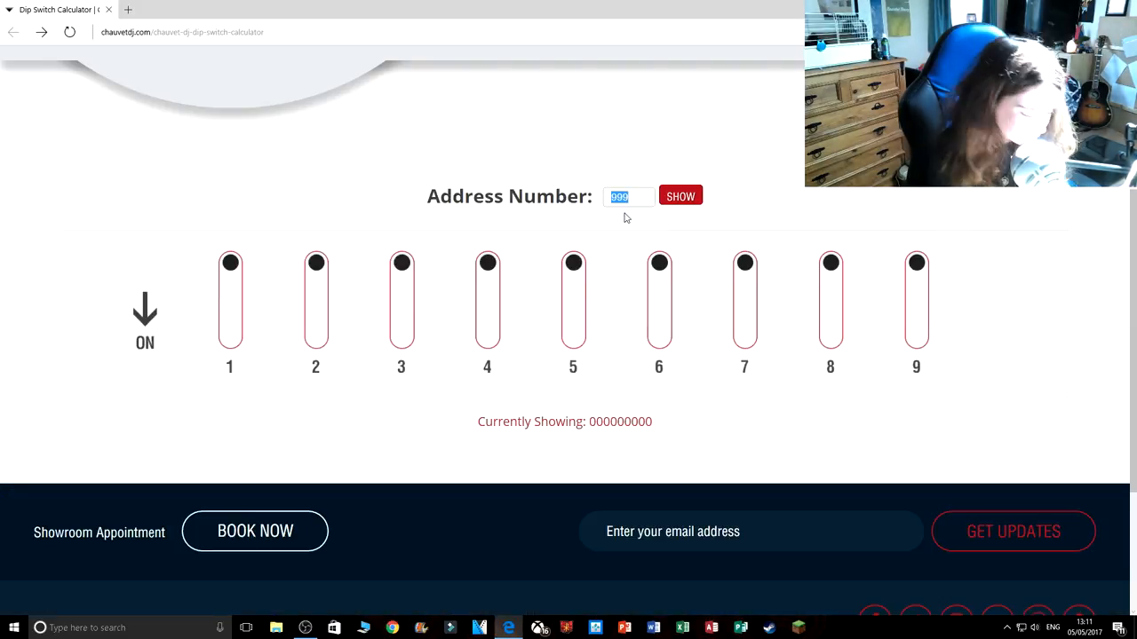
Enter address 87 to display switches 1, 2, 3, 5 and 7 on (001010111).
{"action": "type", "text": "87"}
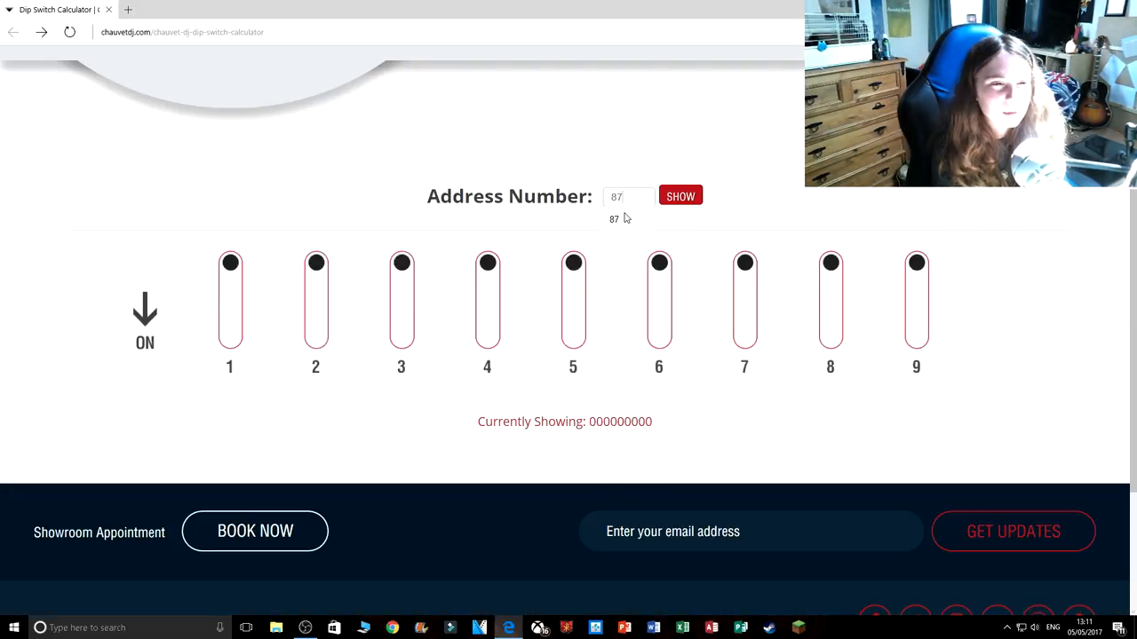
{"action": "left_click", "coordinate": [681, 195]}
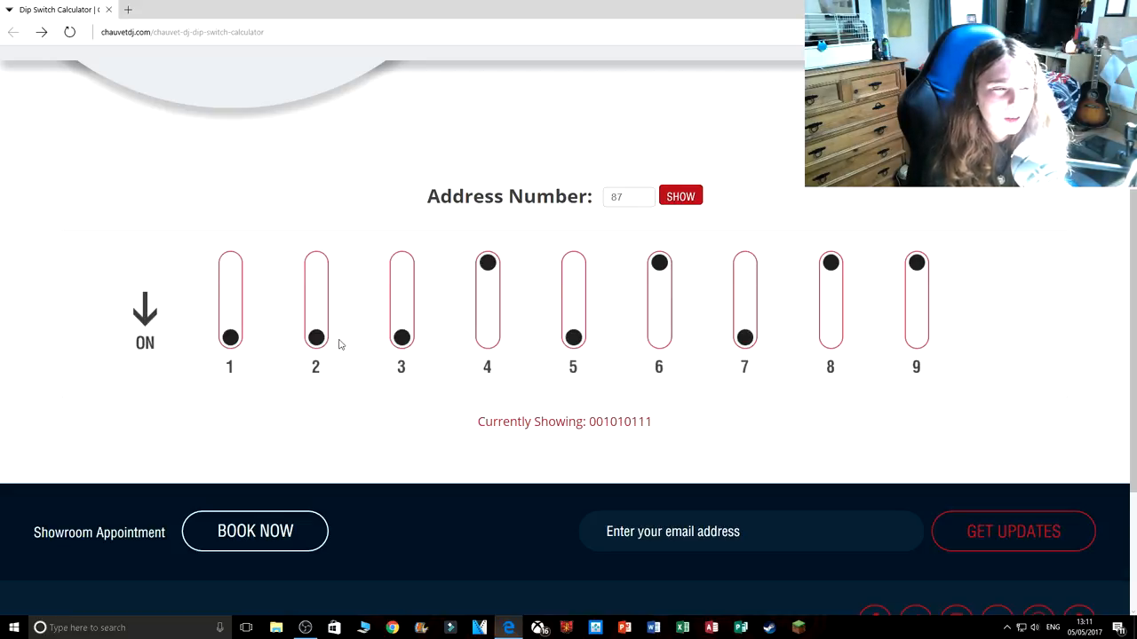
{"action": "mouse_move", "coordinate": [724, 341]}
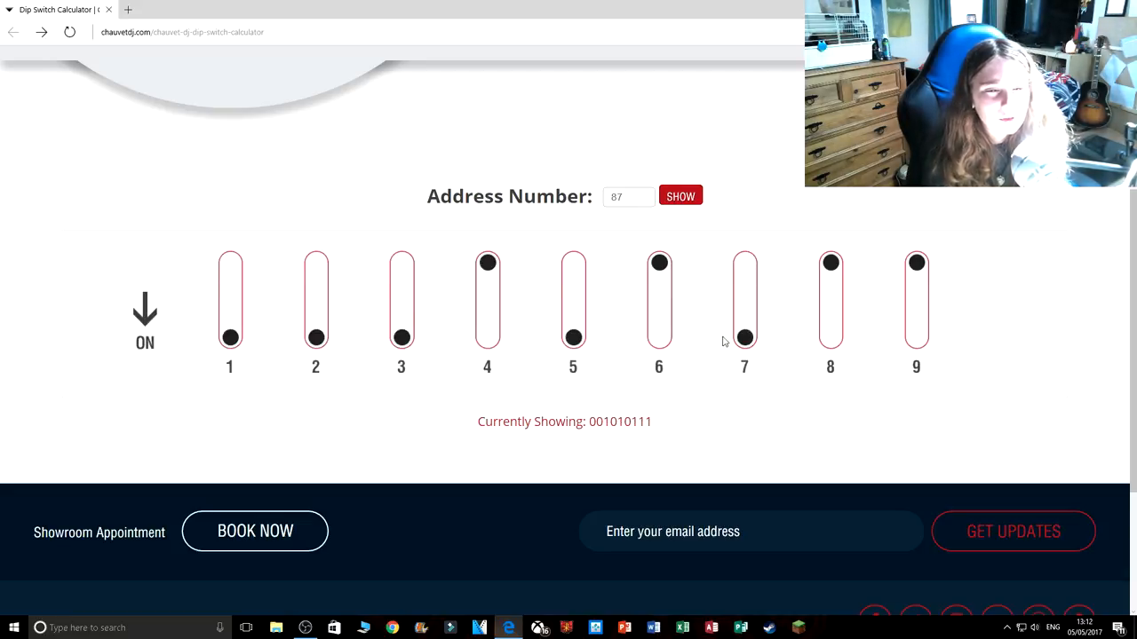
{"action": "mouse_move", "coordinate": [302, 371]}
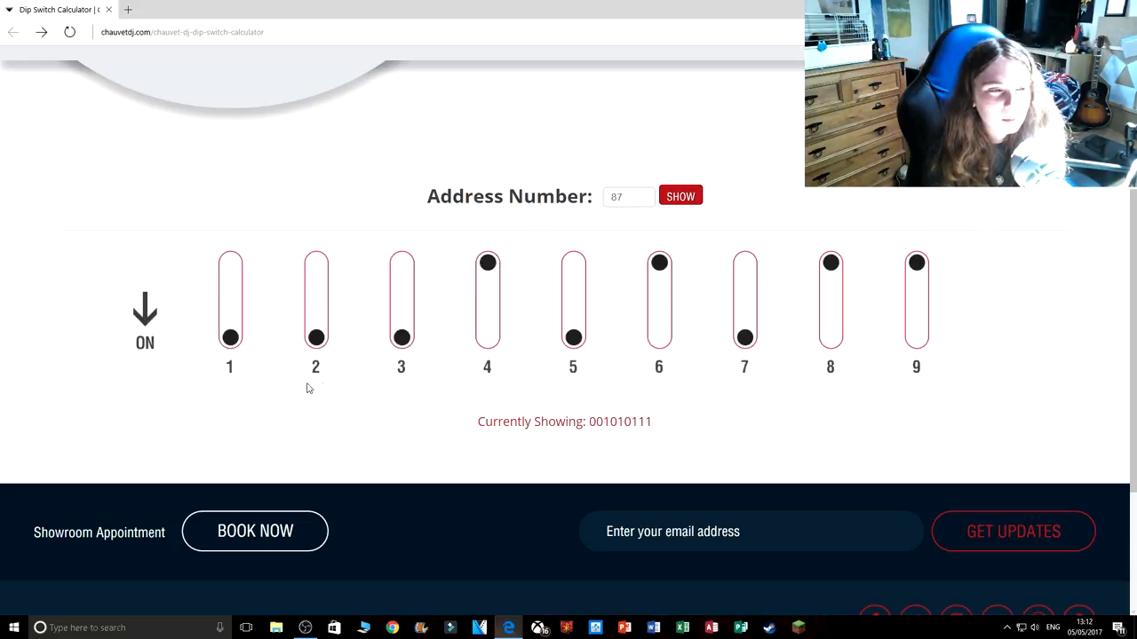
{"action": "mouse_move", "coordinate": [636, 386]}
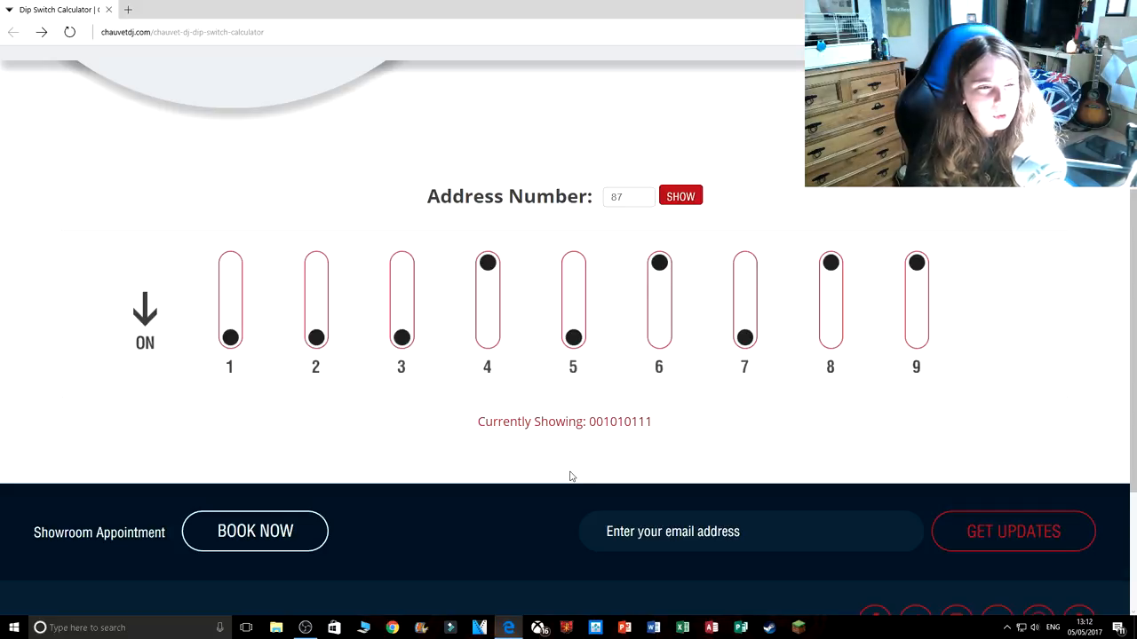
{"action": "mouse_move", "coordinate": [192, 395]}
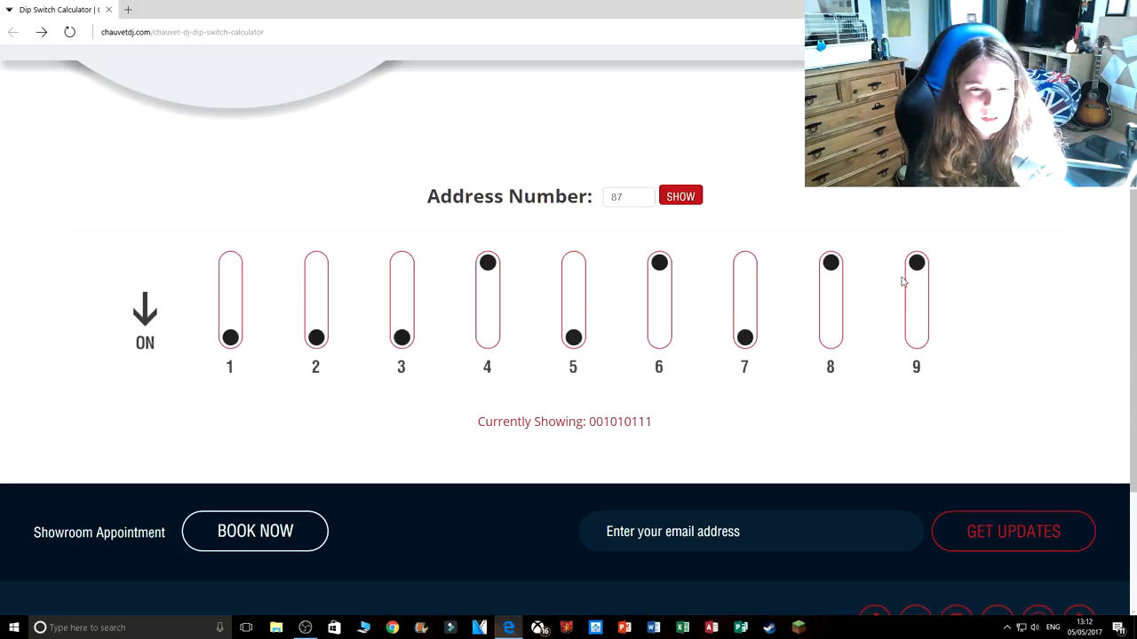
{"action": "mouse_move", "coordinate": [869, 318]}
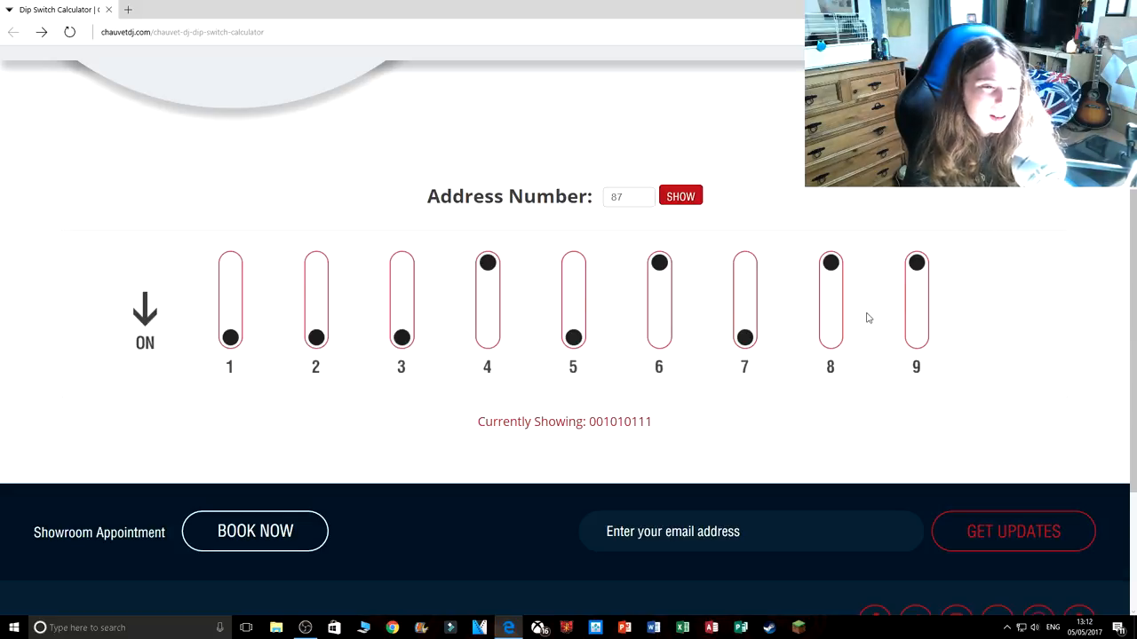
{"action": "mouse_move", "coordinate": [834, 345]}
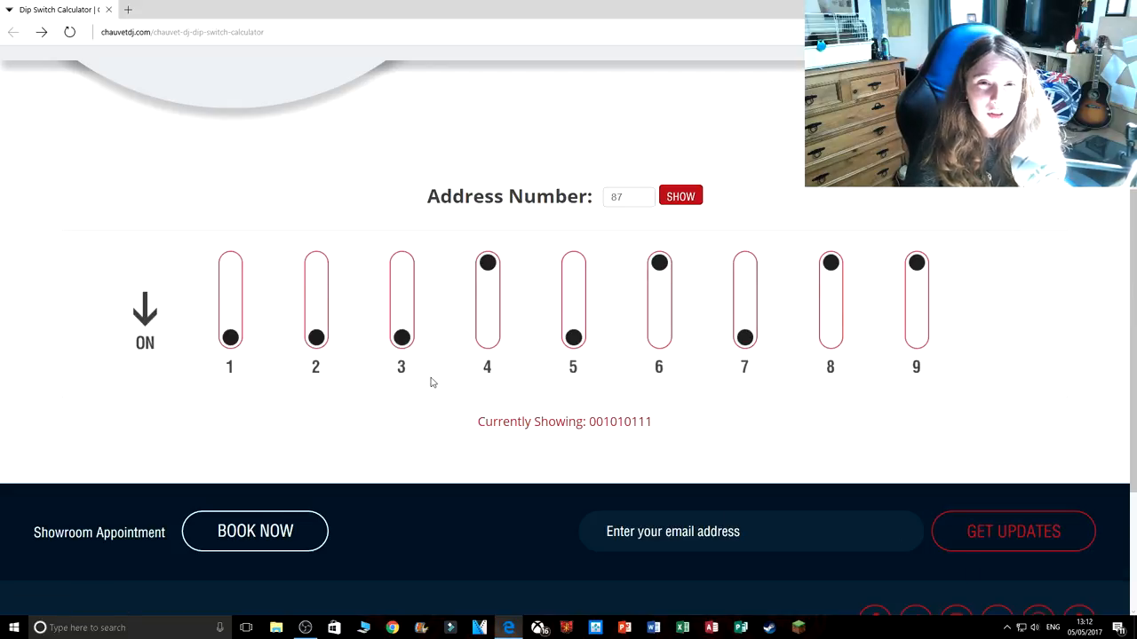
{"action": "mouse_move", "coordinate": [471, 330]}
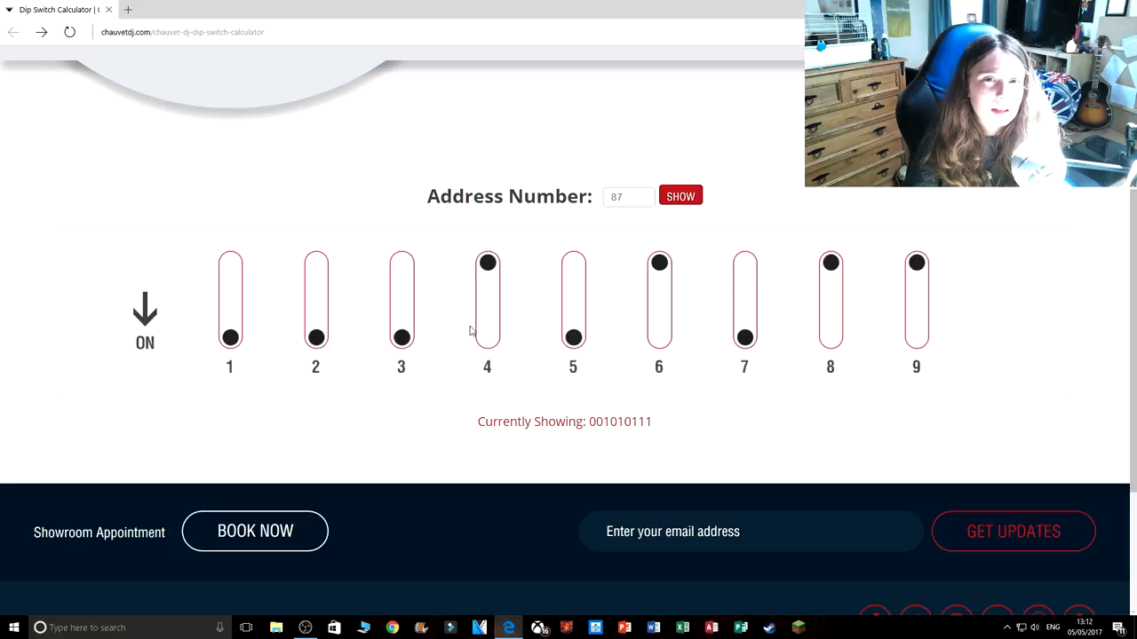
{"action": "mouse_move", "coordinate": [554, 453]}
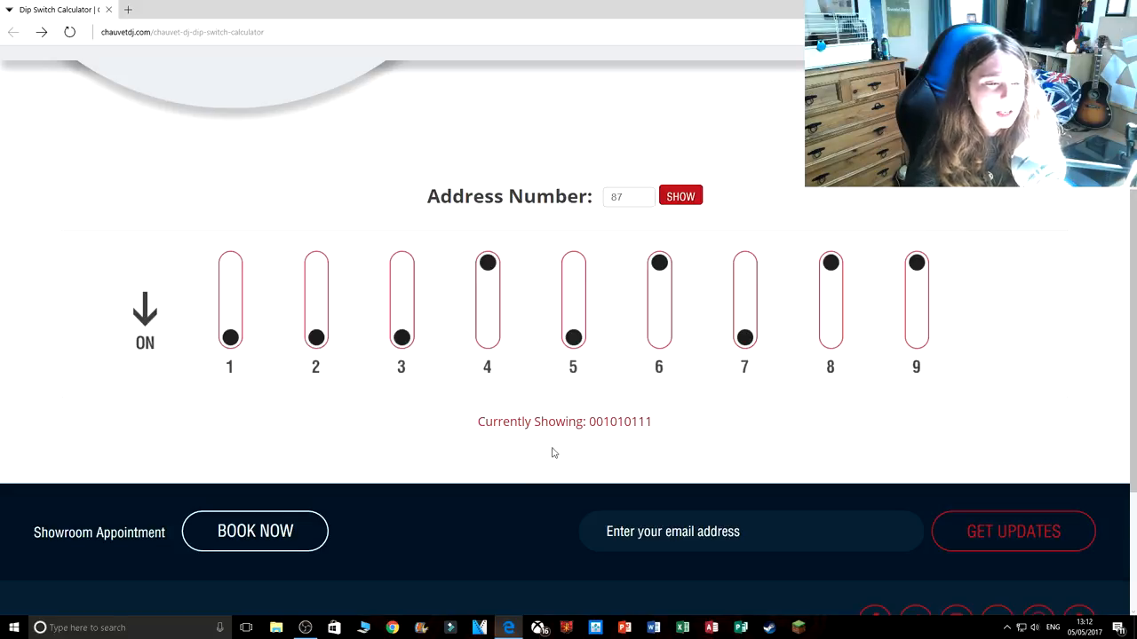
{"action": "mouse_move", "coordinate": [491, 421]}
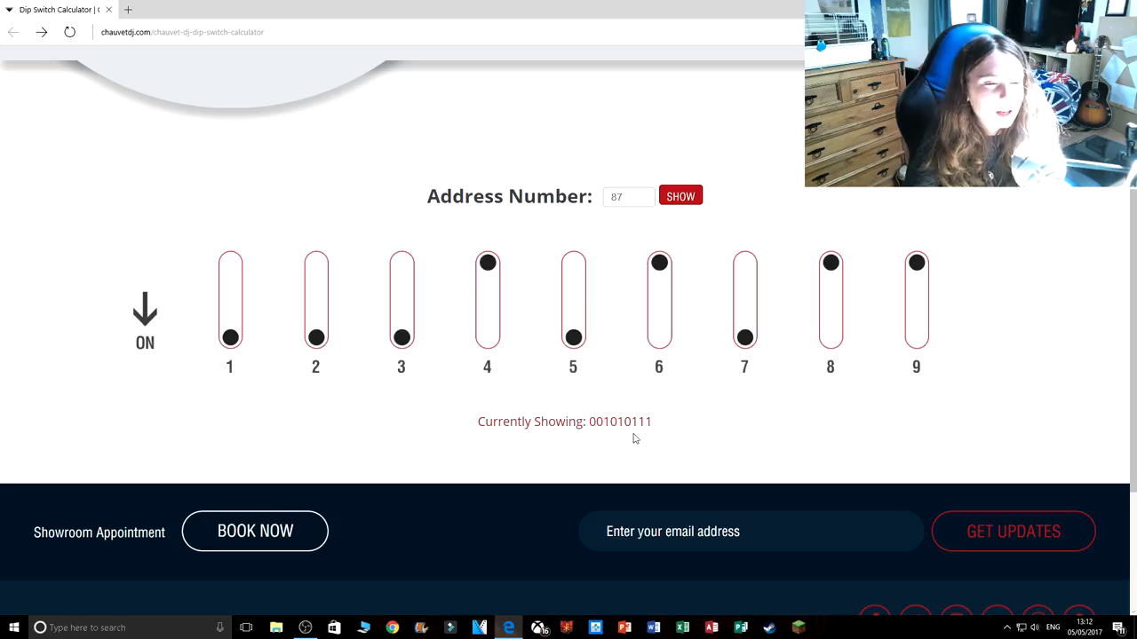
{"action": "mouse_move", "coordinate": [679, 490]}
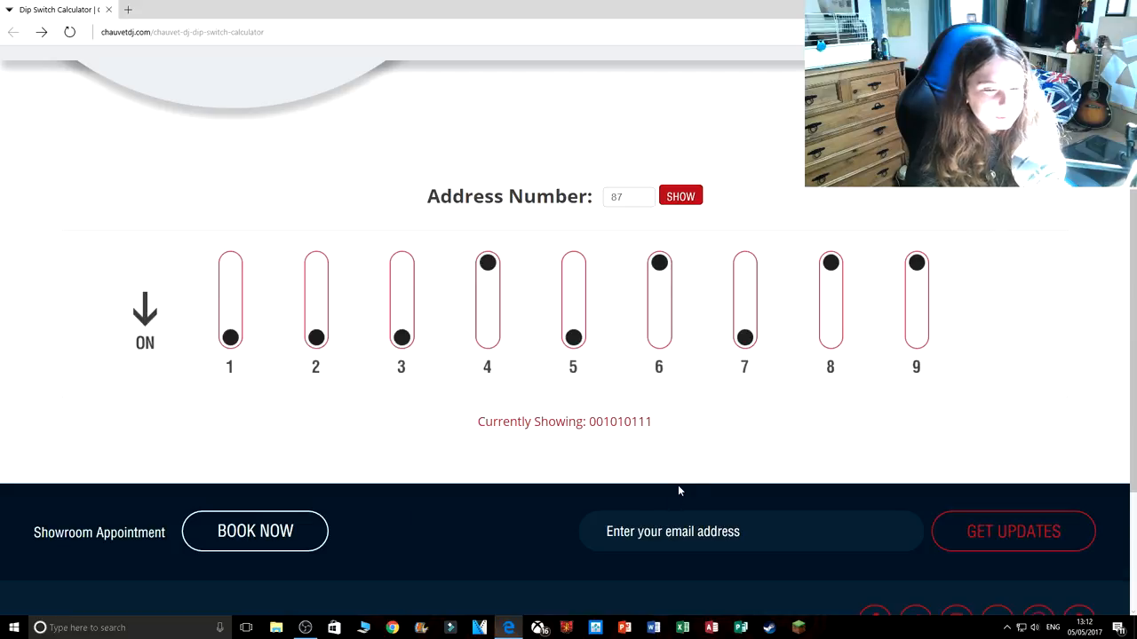
{"action": "left_click", "coordinate": [629, 195]}
{"action": "type", "text": "1"}
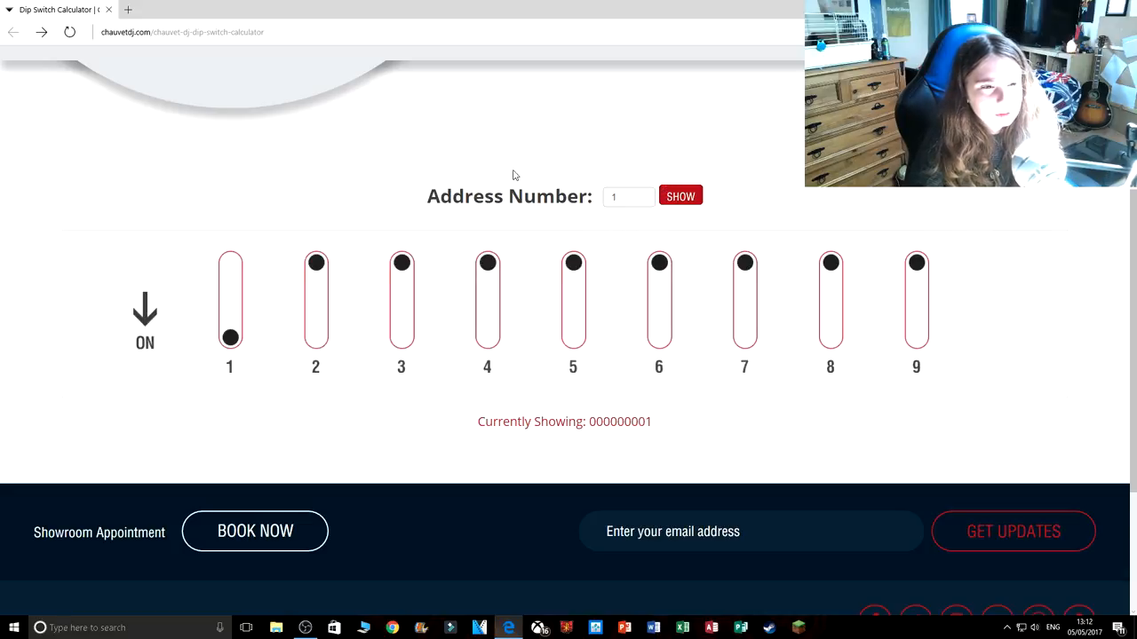
Enter addresses 2 then 3, showing 000000010 and then 000000011.
{"action": "type", "text": "2"}
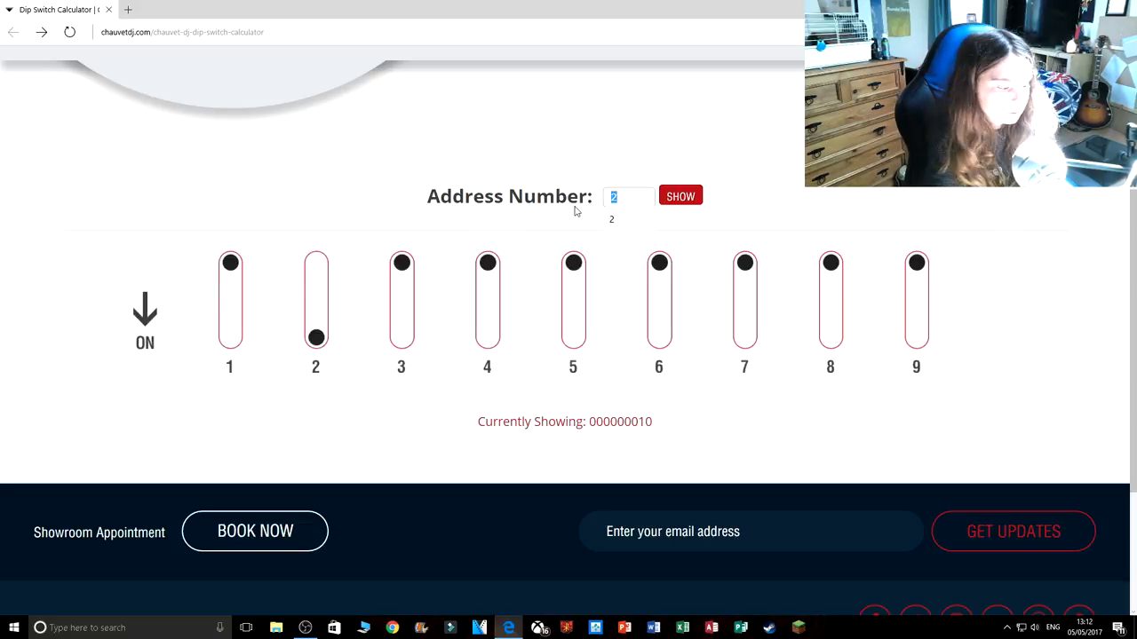
{"action": "type", "text": "3"}
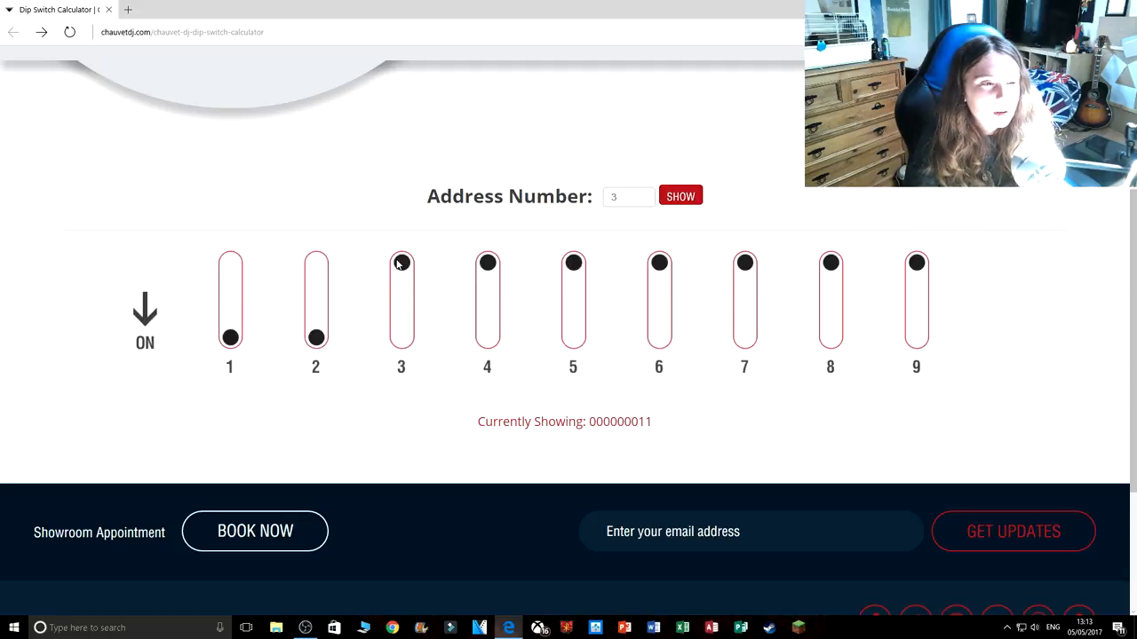
{"action": "mouse_move", "coordinate": [402, 291]}
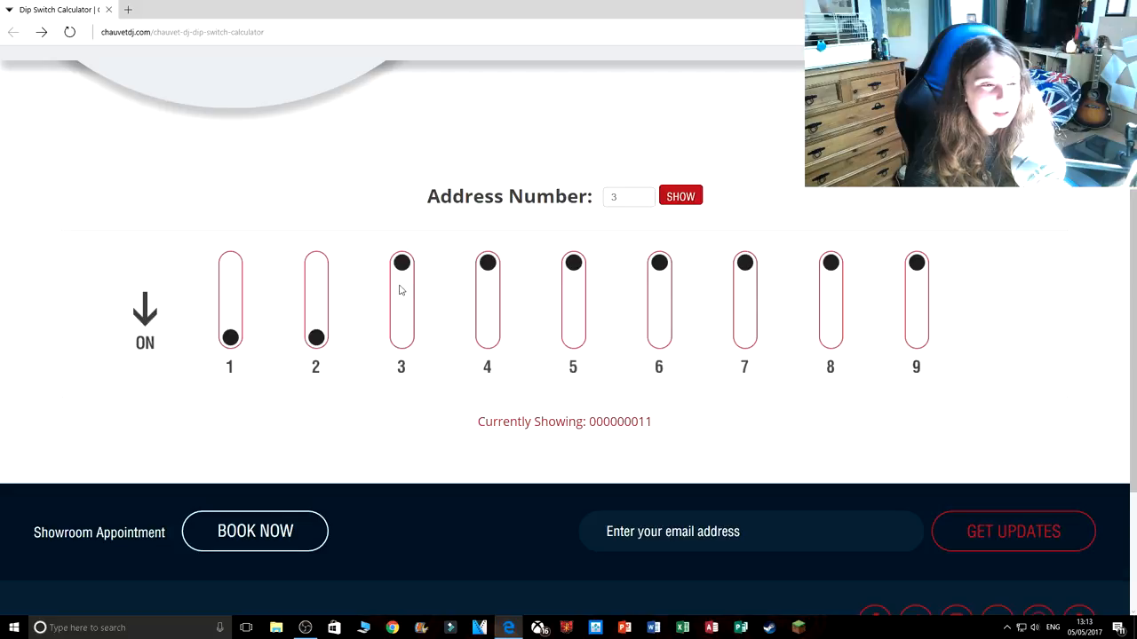
{"action": "mouse_move", "coordinate": [409, 249]}
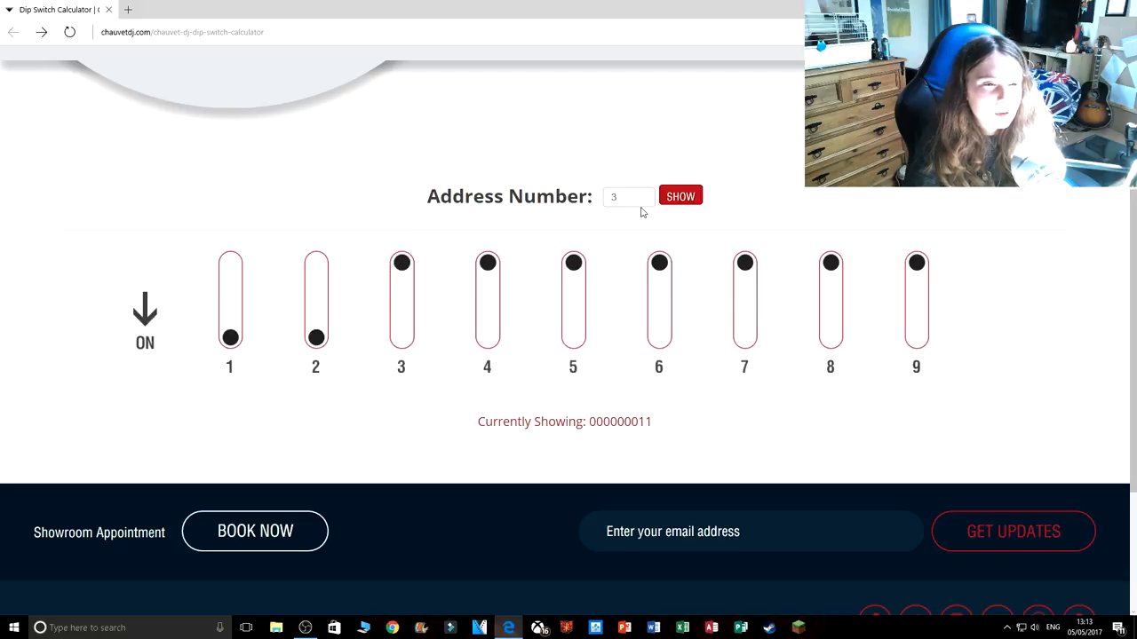
Enter address 9 to show 000001001 and recall the earlier address entries.
{"action": "left_click", "coordinate": [629, 195]}
{"action": "type", "text": "9"}
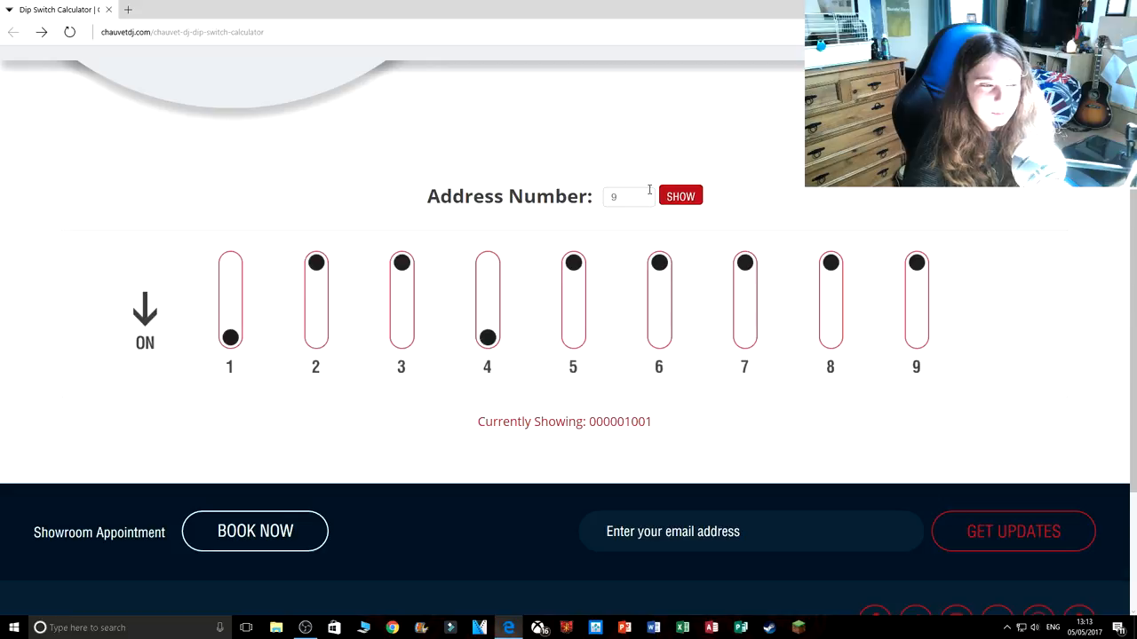
{"action": "left_click", "coordinate": [628, 195]}
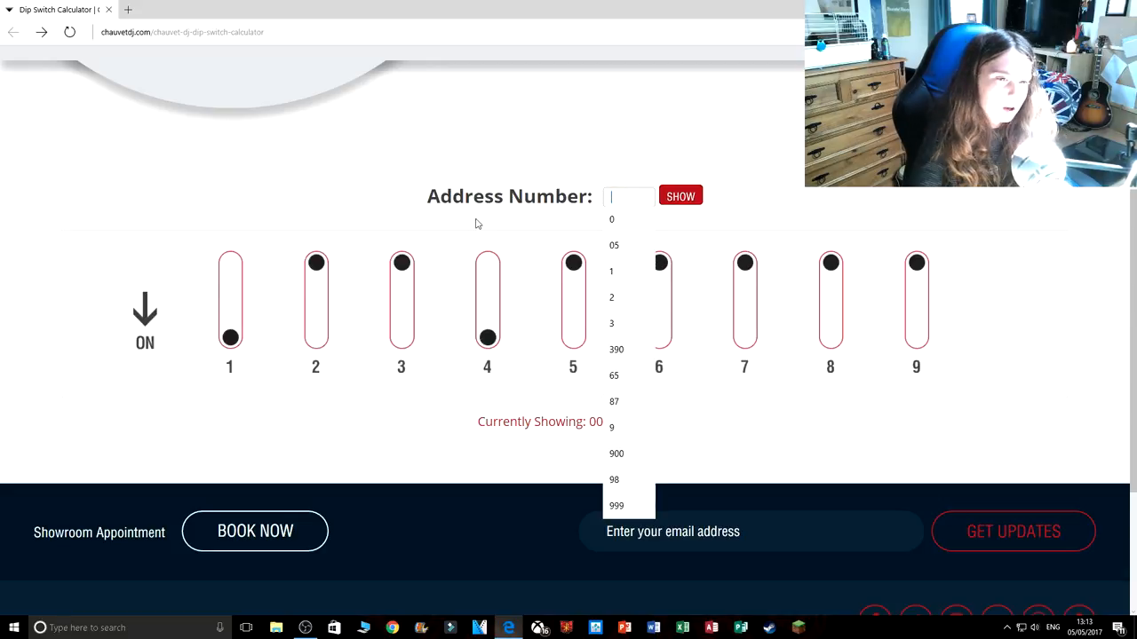